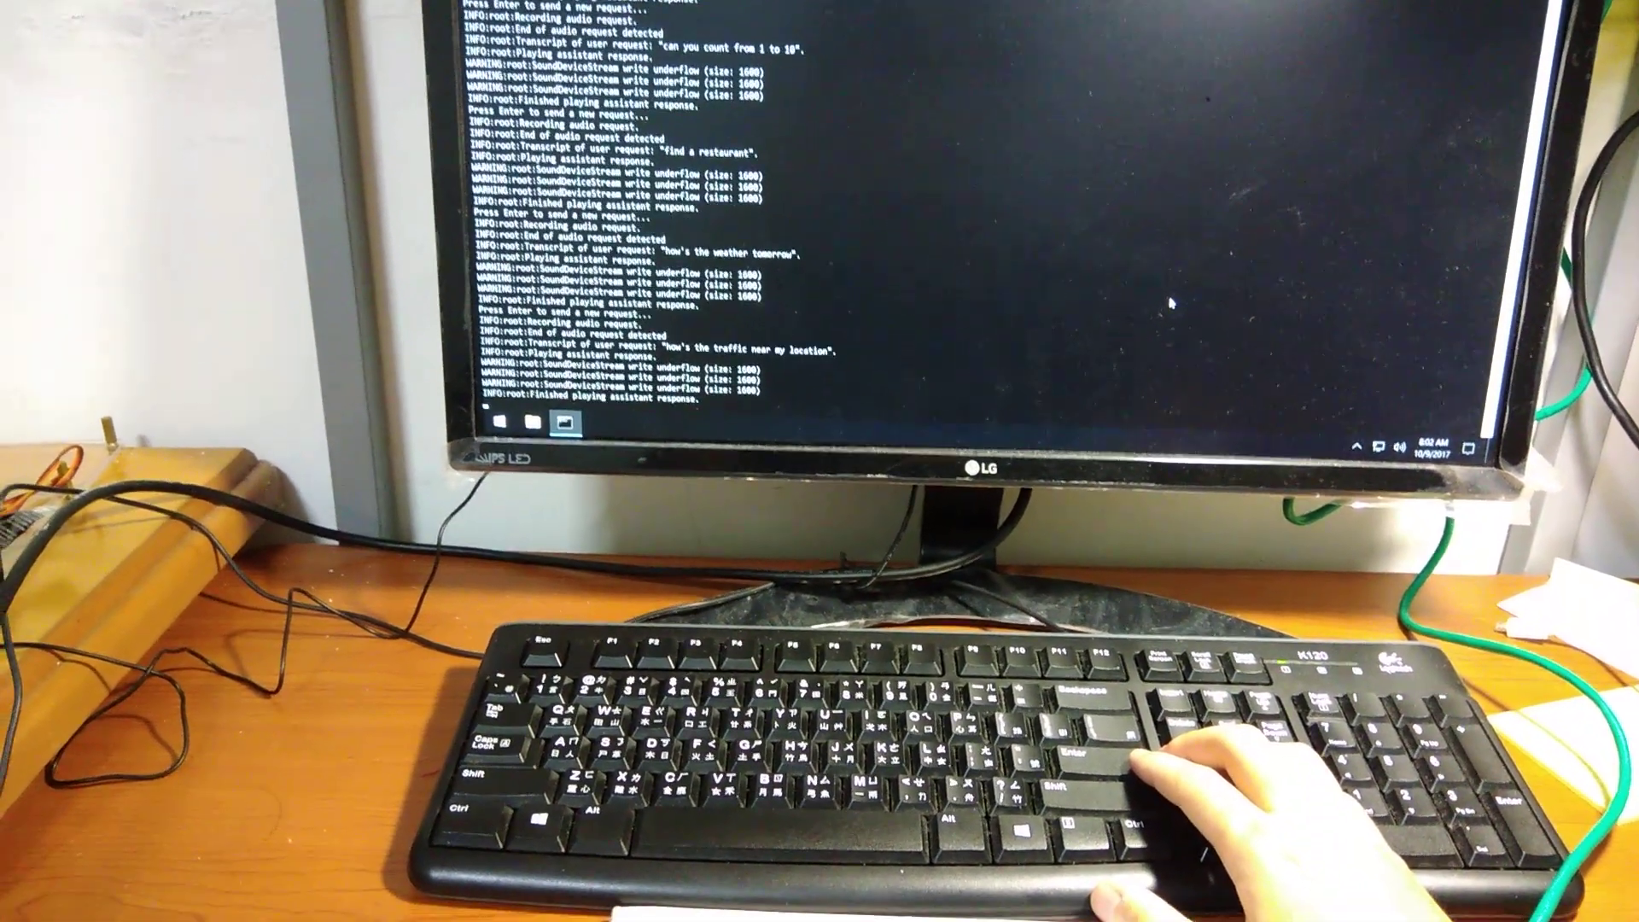
- Start recording a new spoken request after the traffic answer finishes playing
key("enter")
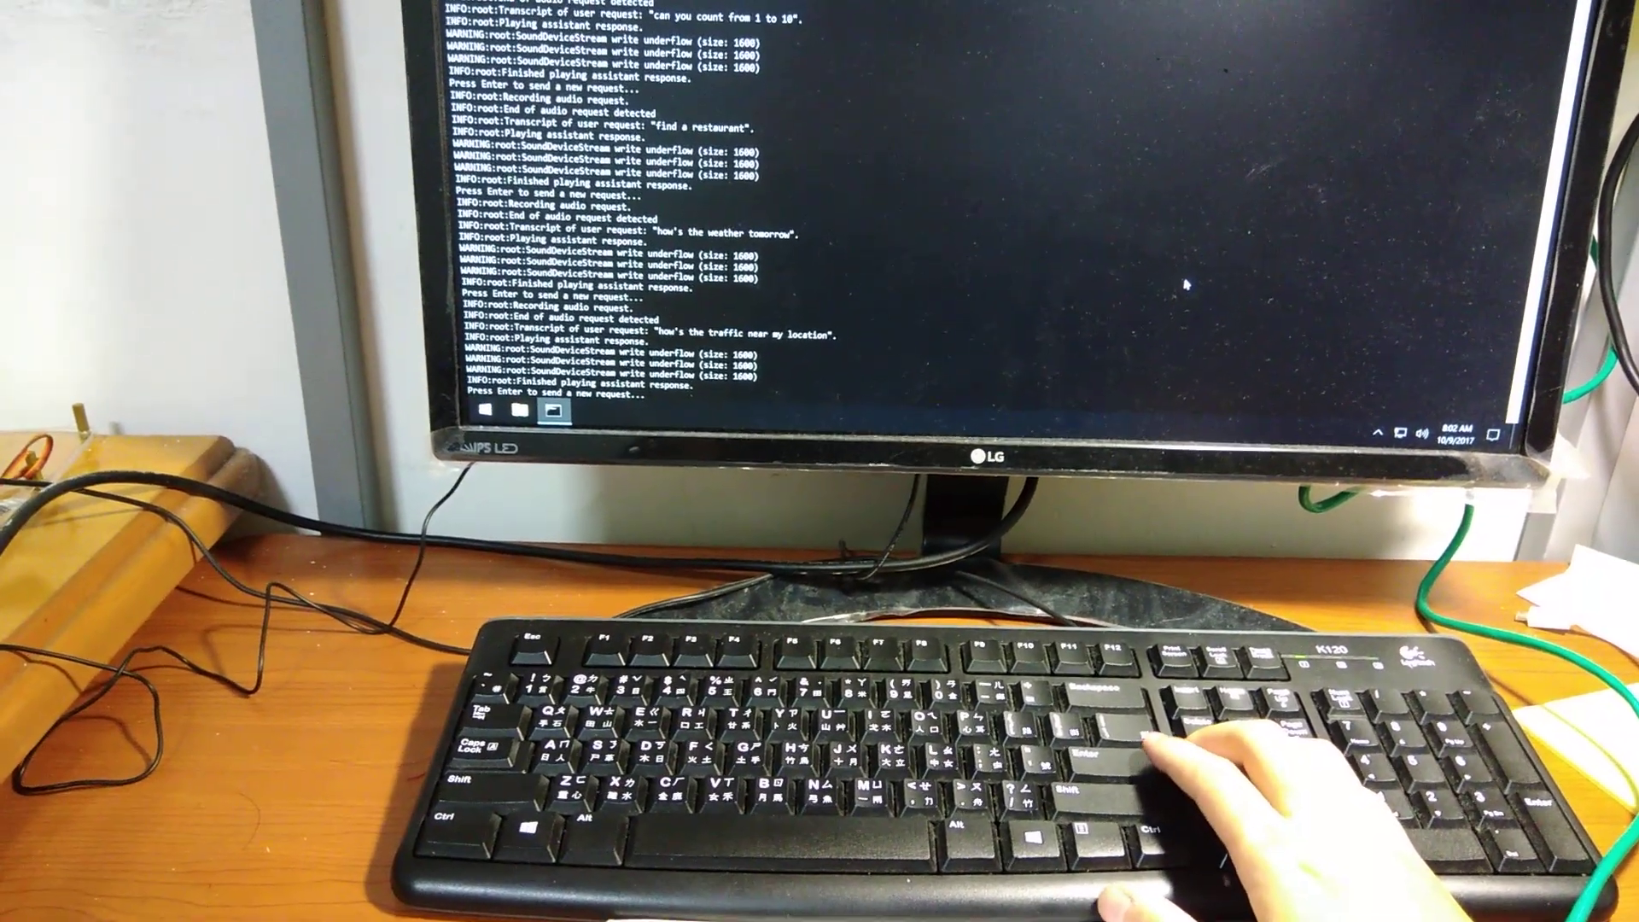
key("enter")
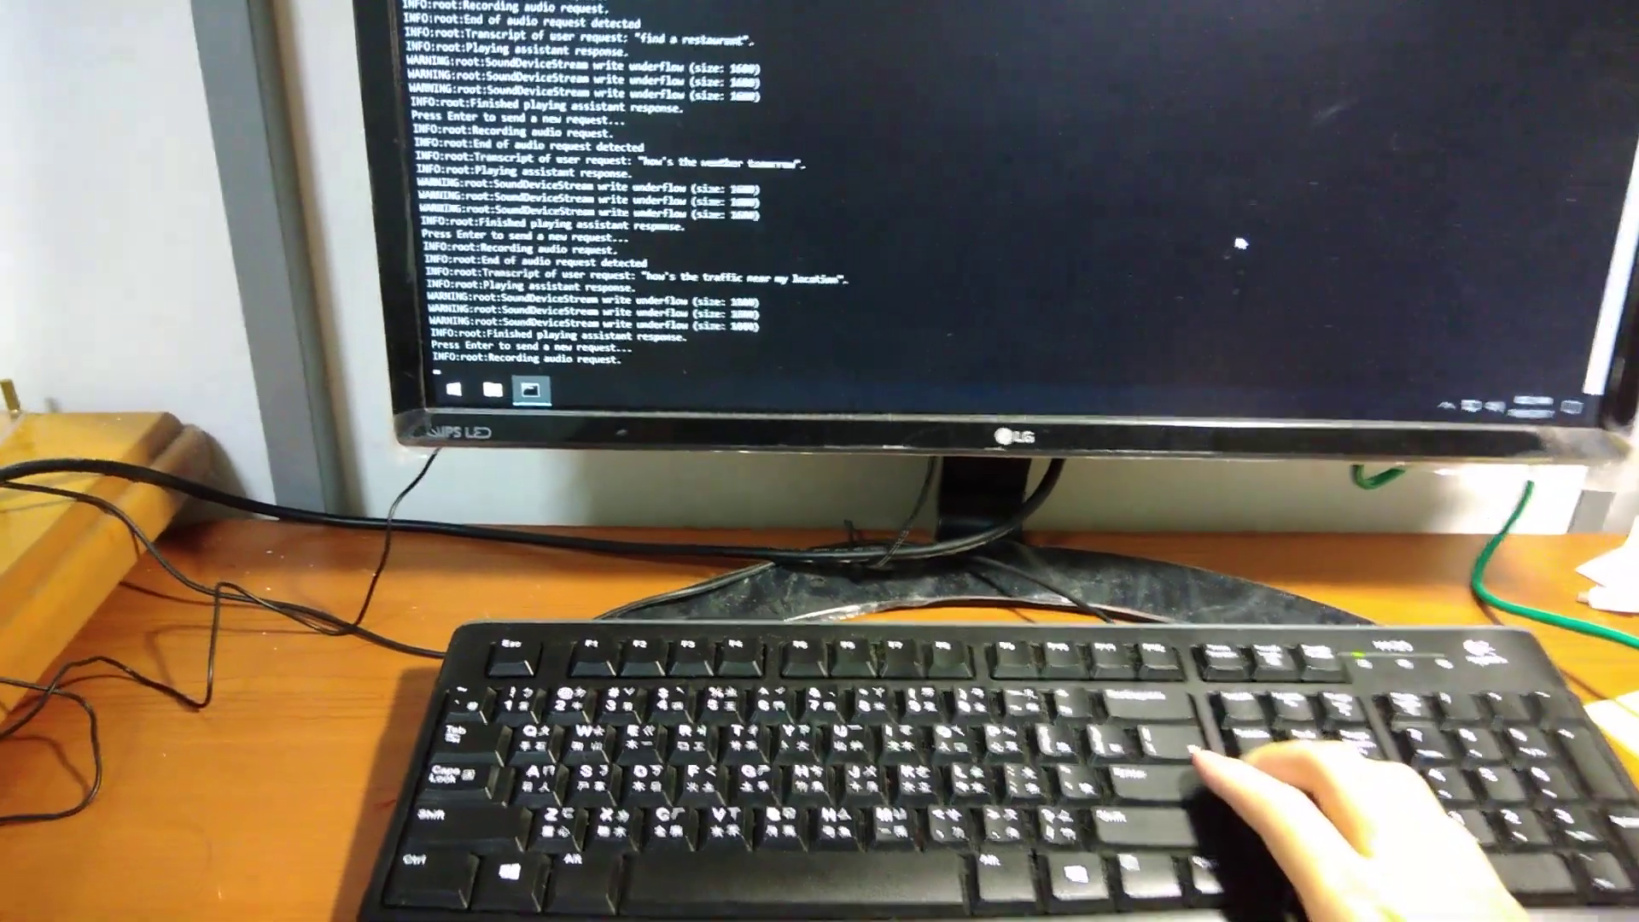